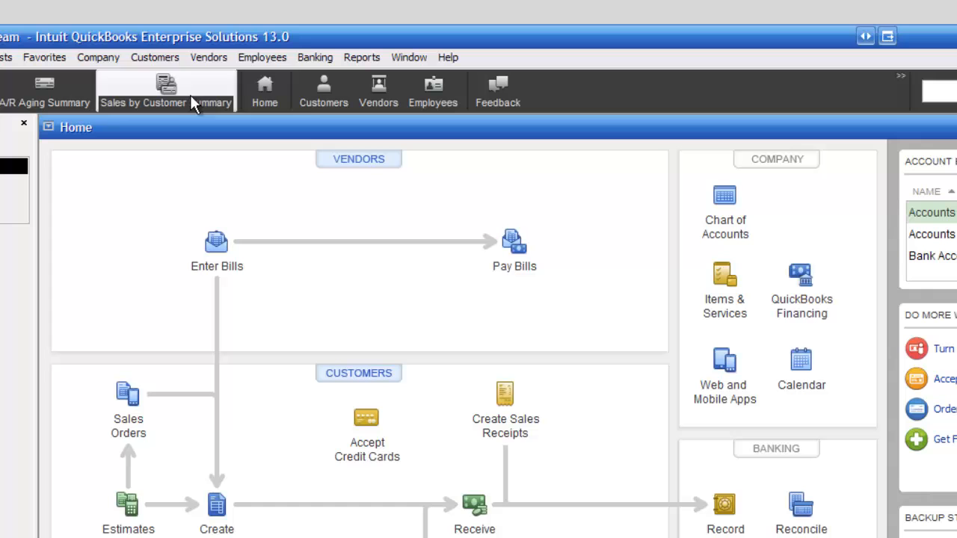
- Browse the Vendors menu and open the Reports menu's Vendors & Payables report list
{"action": "left_click", "coordinate": [208, 57]}
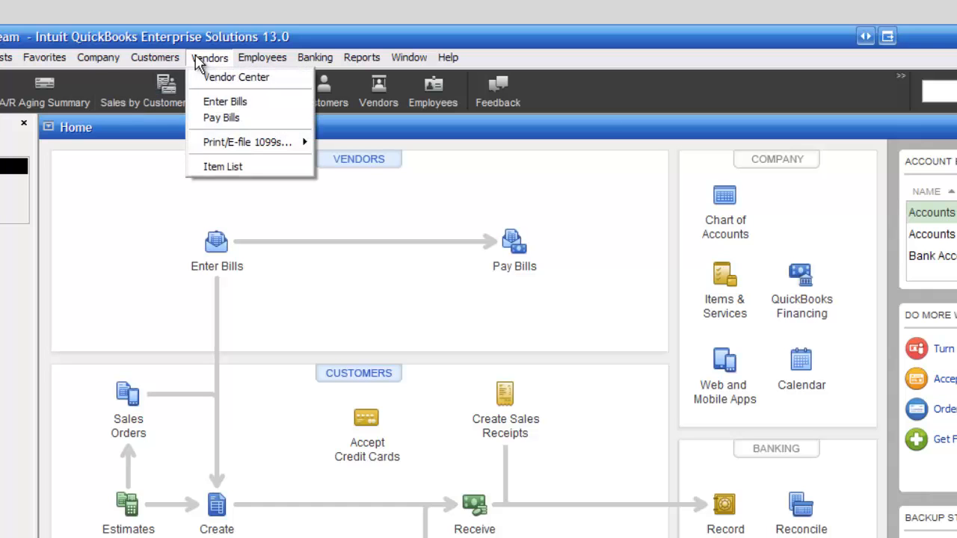
{"action": "left_click", "coordinate": [362, 58]}
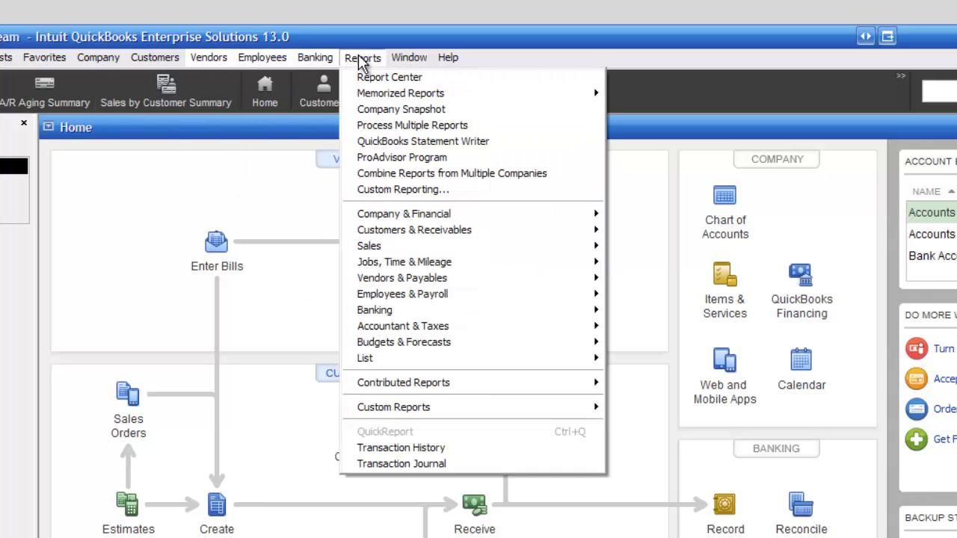
{"action": "mouse_move", "coordinate": [401, 277]}
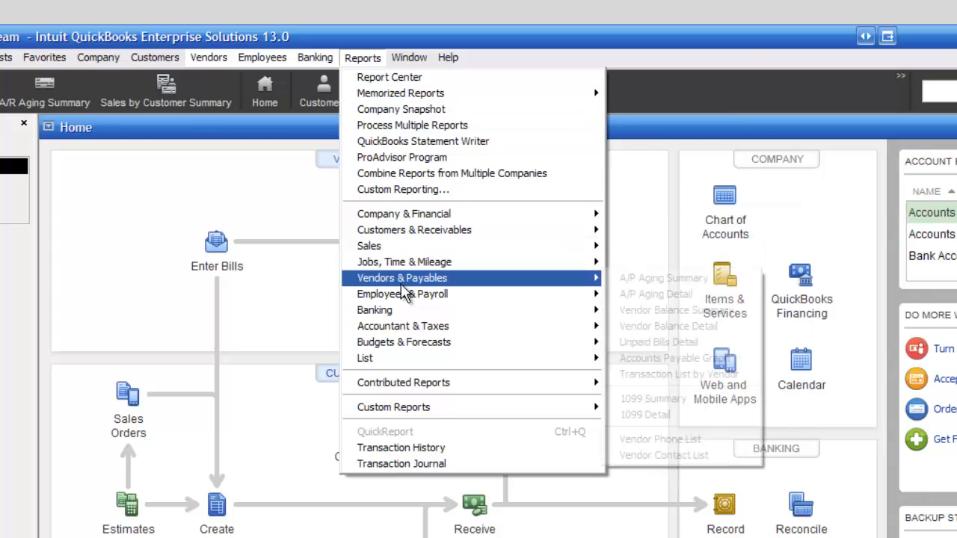
{"action": "mouse_move", "coordinate": [538, 288]}
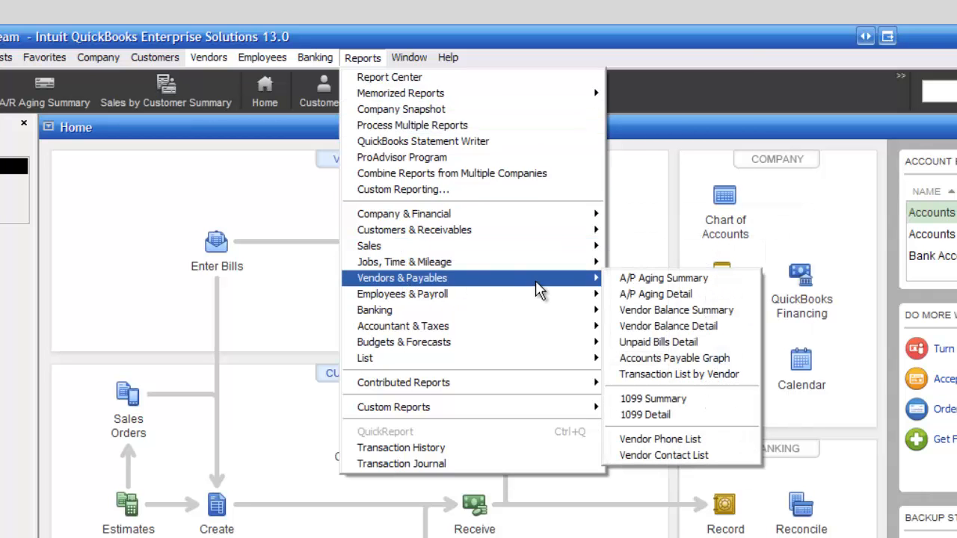
{"action": "mouse_move", "coordinate": [663, 277]}
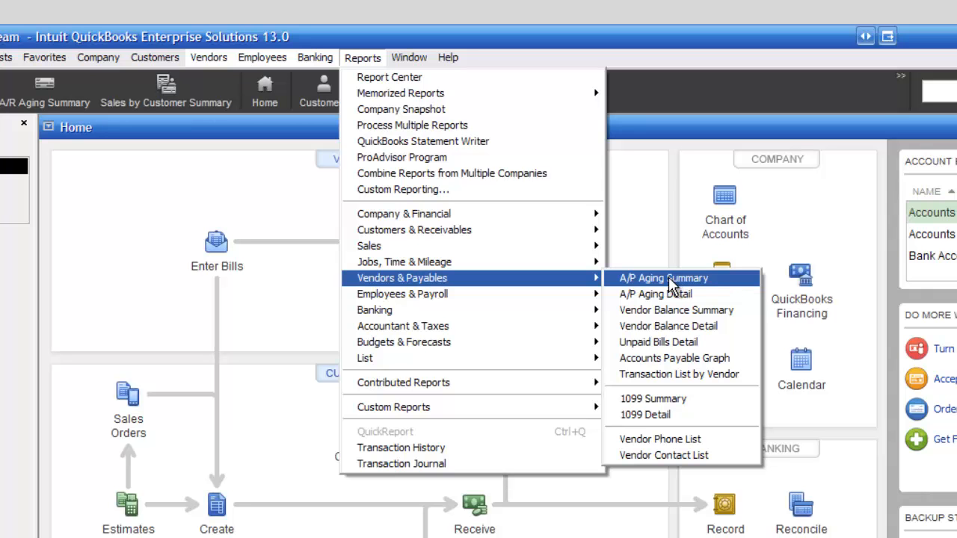
- Open the A/P Aging Summary report, showing 122.13 owed to Verizon
{"action": "left_click", "coordinate": [663, 277]}
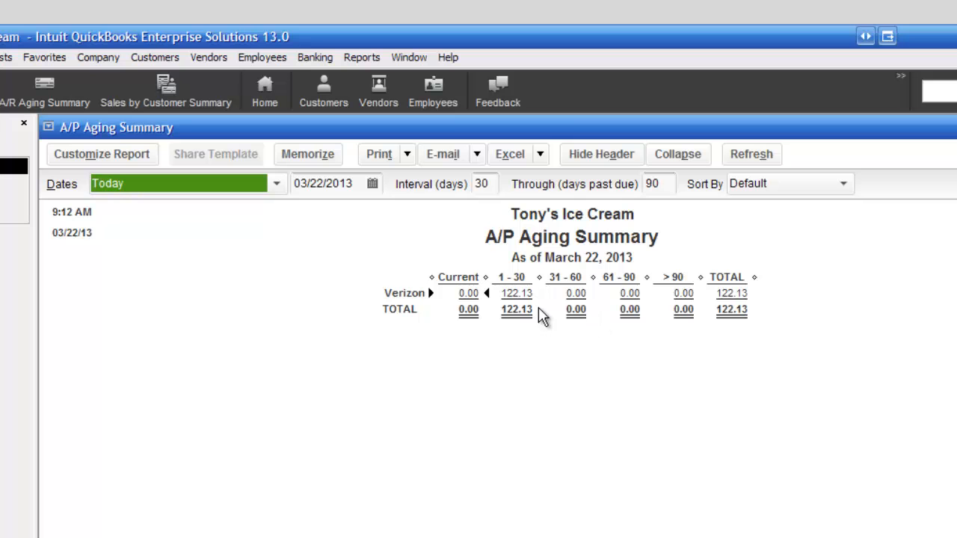
{"action": "mouse_move", "coordinate": [619, 300]}
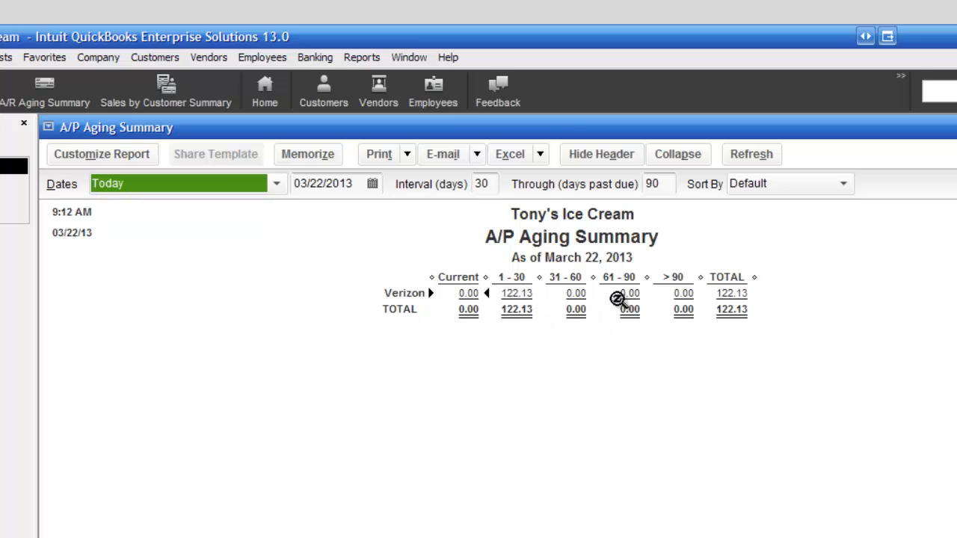
{"action": "mouse_move", "coordinate": [535, 284]}
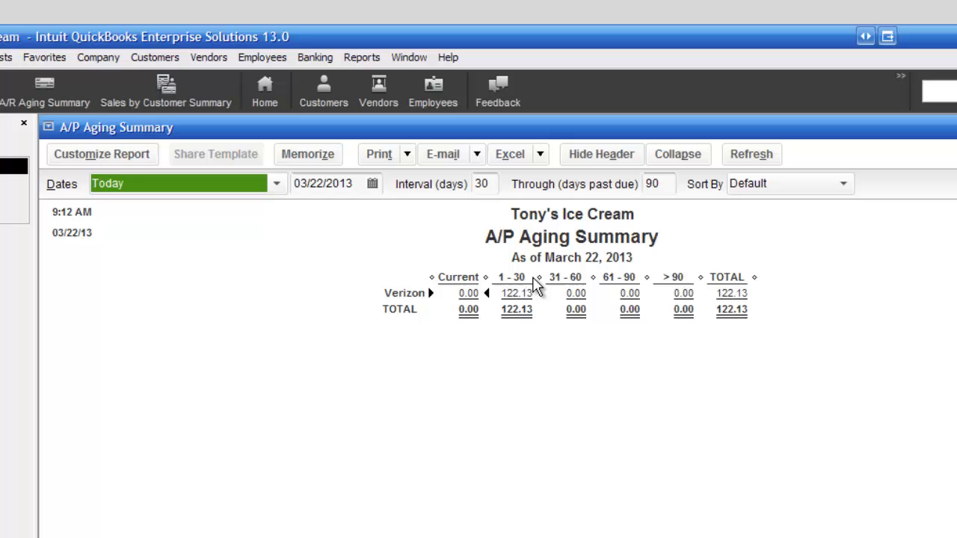
{"action": "mouse_move", "coordinate": [788, 316]}
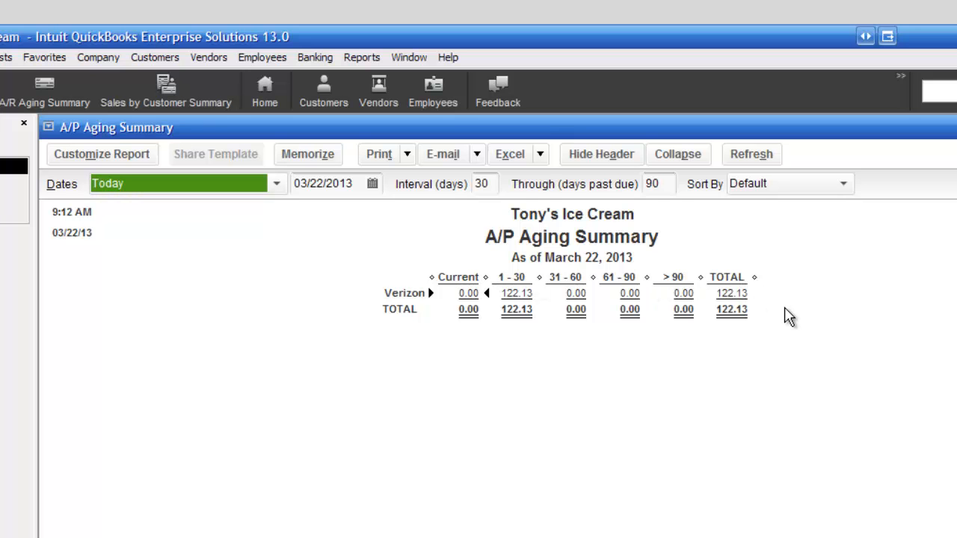
{"action": "mouse_move", "coordinate": [758, 316]}
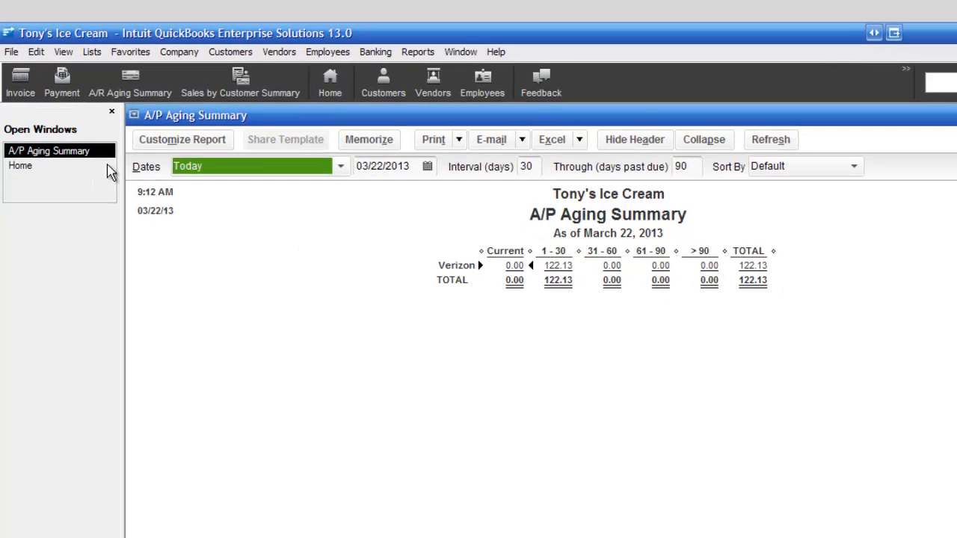
- Add an "A/P Aging Summary" shortcut to the icon bar via the View menu
{"action": "left_click", "coordinate": [64, 51]}
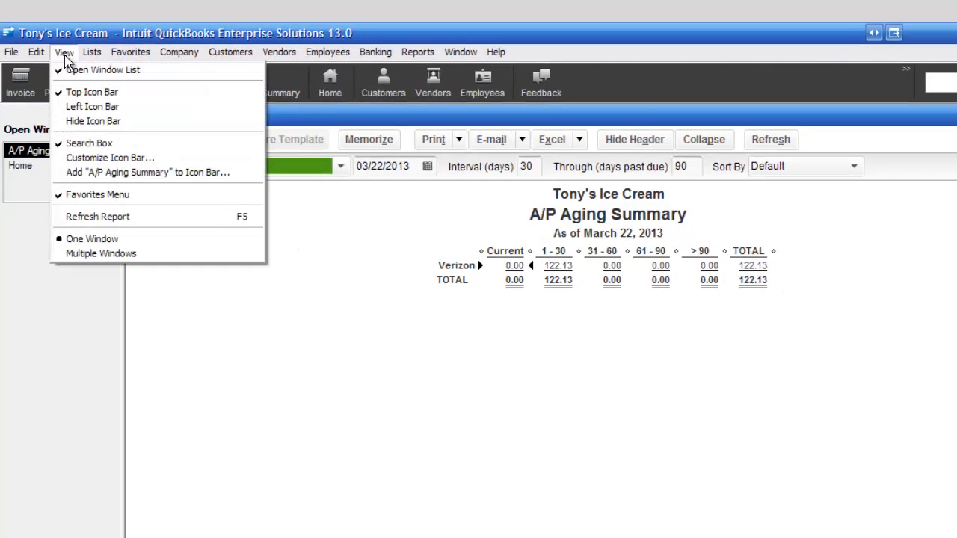
{"action": "left_click", "coordinate": [92, 51]}
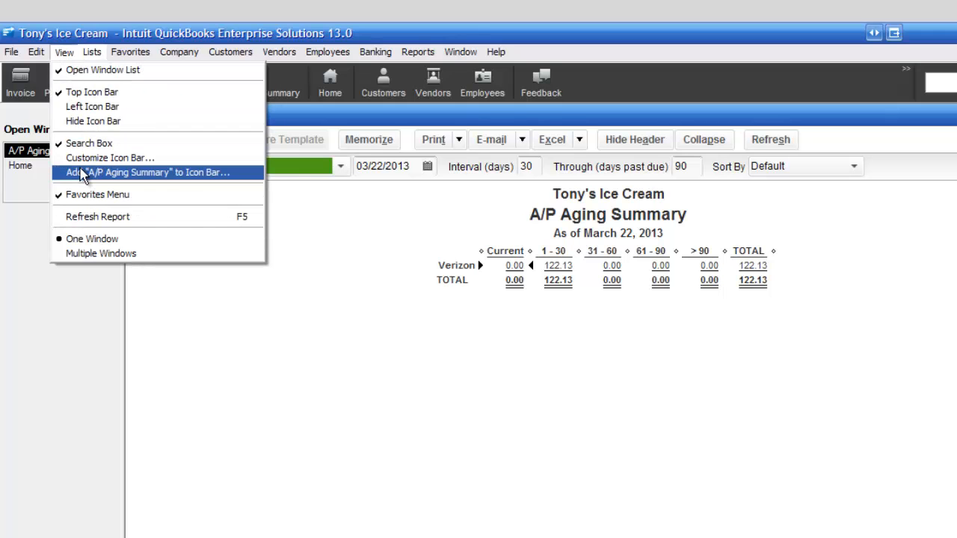
{"action": "mouse_move", "coordinate": [192, 182]}
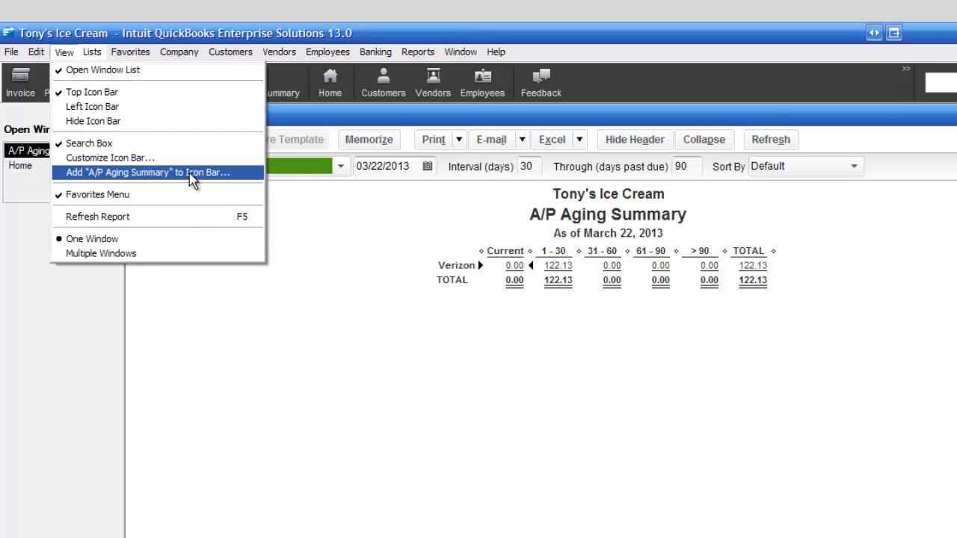
{"action": "left_click", "coordinate": [147, 172]}
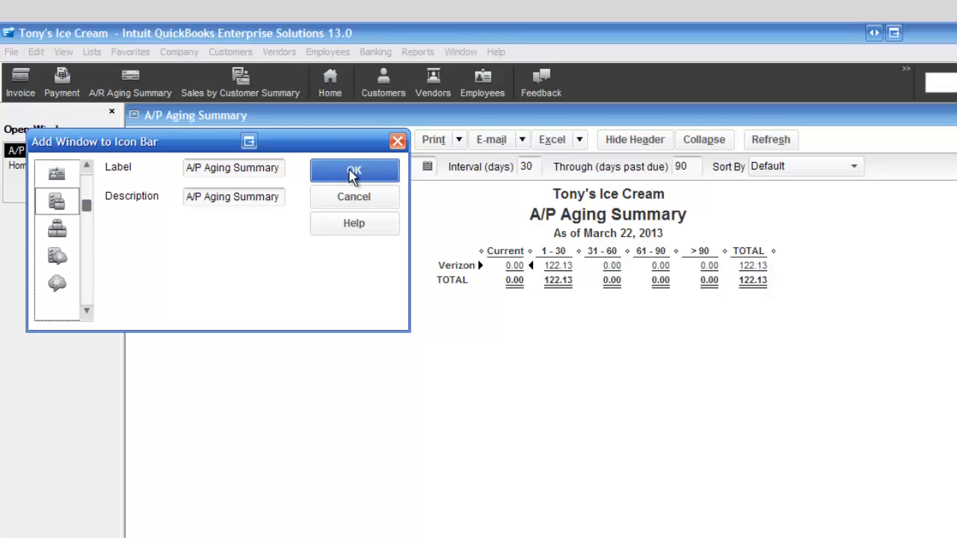
{"action": "left_click", "coordinate": [354, 171]}
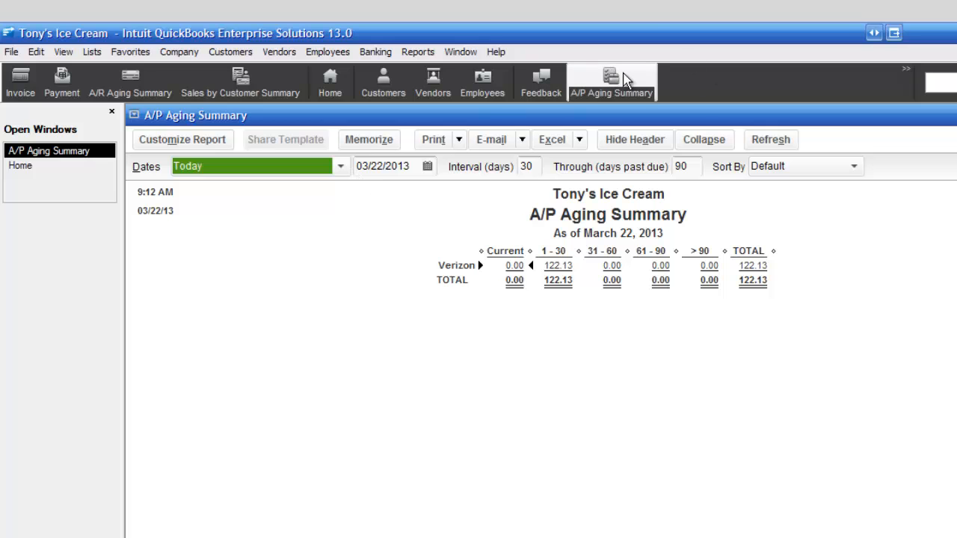
{"action": "mouse_move", "coordinate": [612, 80]}
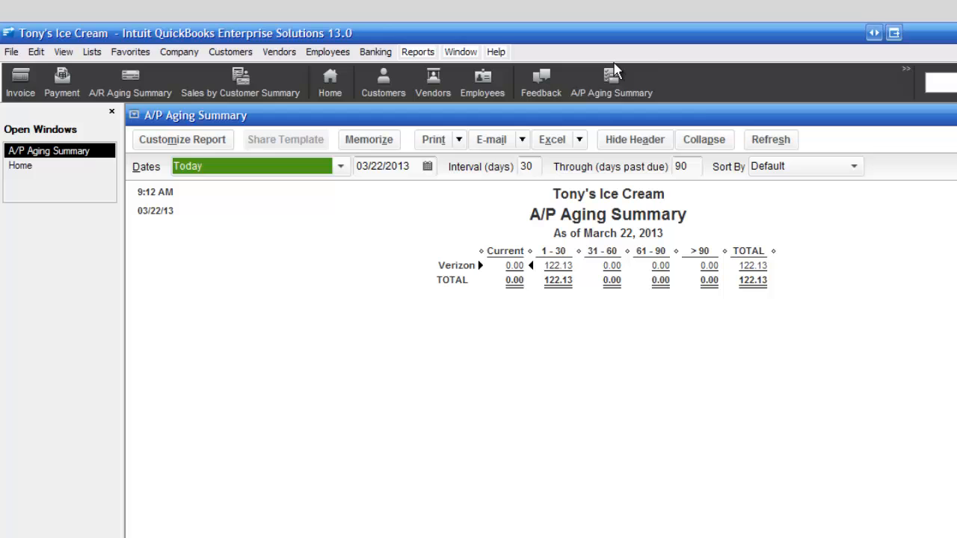
{"action": "mouse_move", "coordinate": [706, 318]}
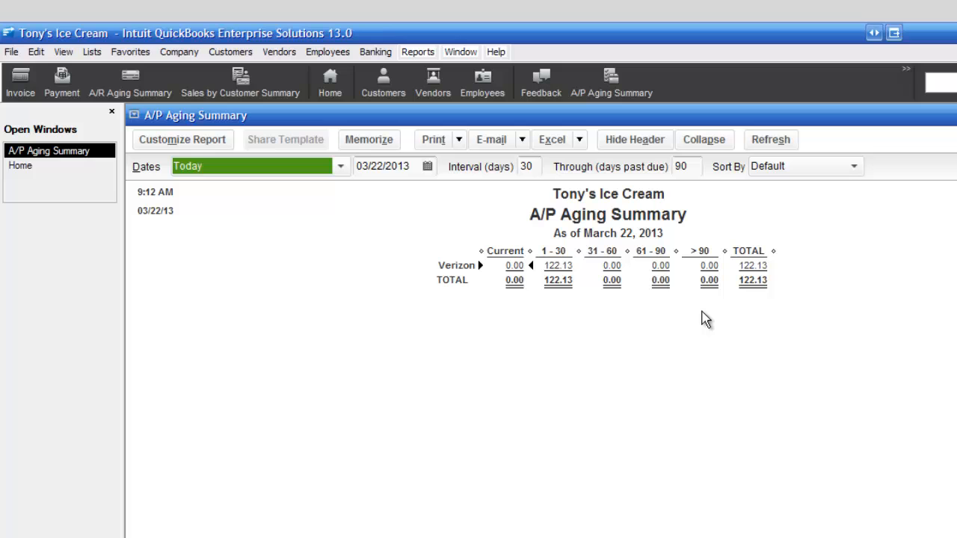
{"action": "mouse_move", "coordinate": [659, 195]}
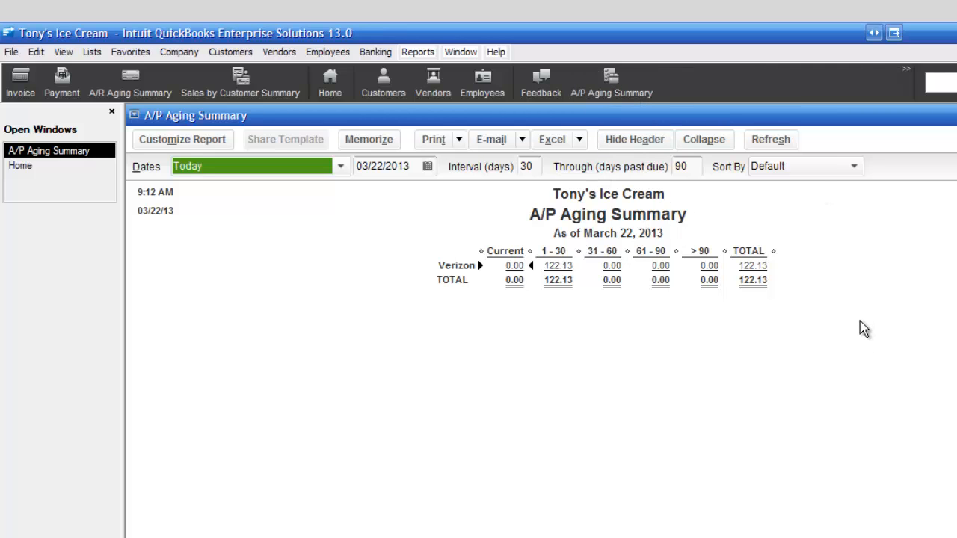
{"action": "mouse_move", "coordinate": [765, 426]}
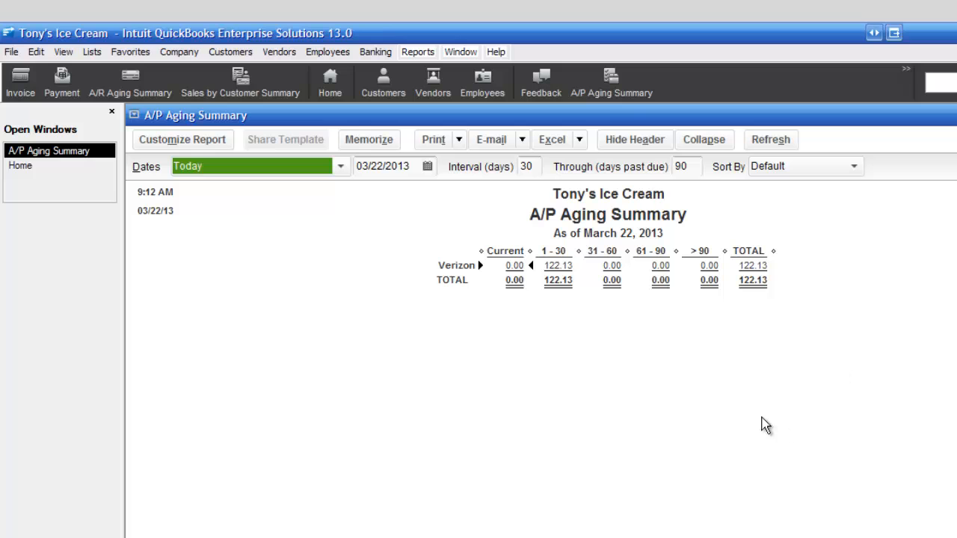
{"action": "mouse_move", "coordinate": [928, 311]}
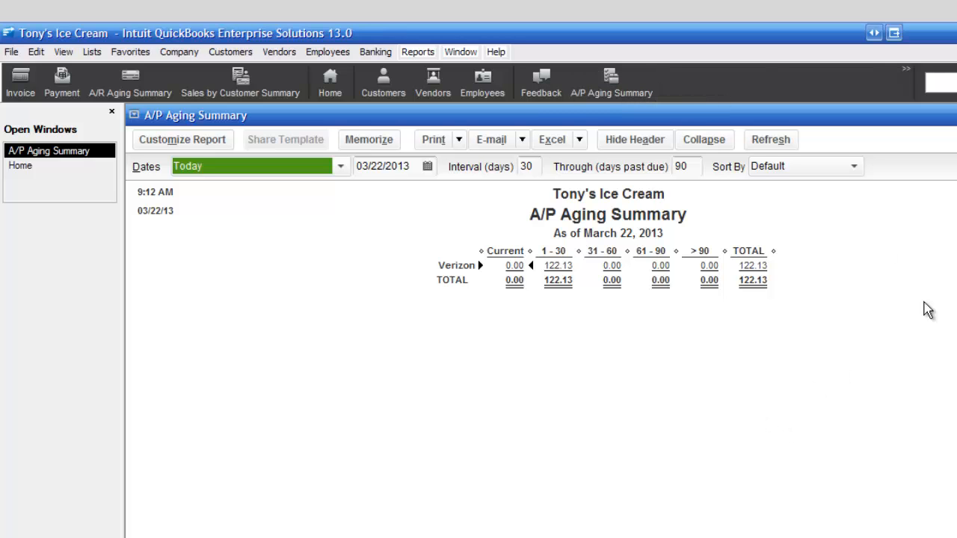